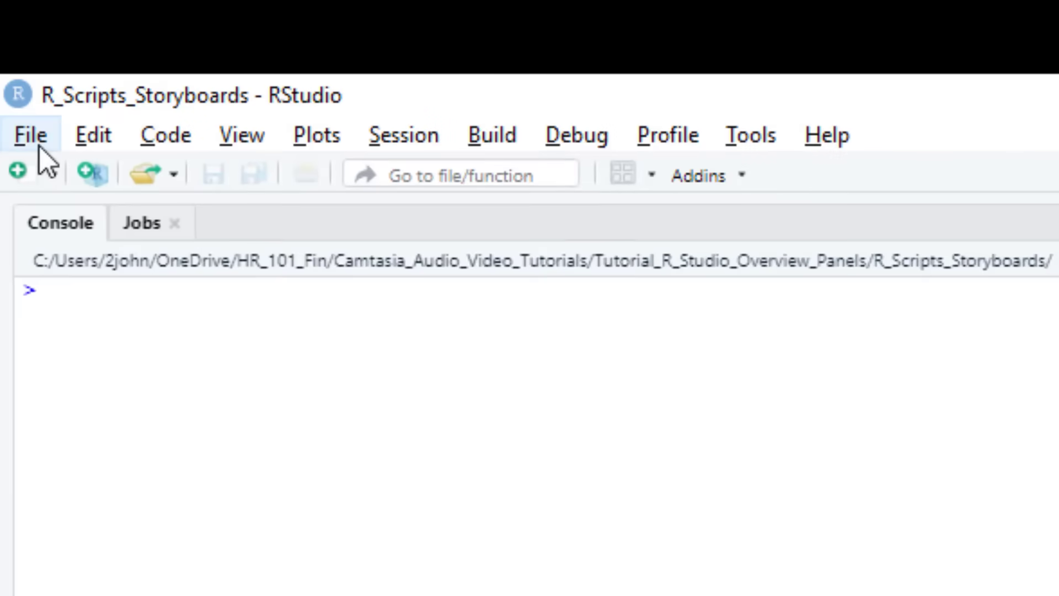
Start a new R script from File > New File, bringing up the editor with script_1.R
{"action": "left_click", "coordinate": [30, 135]}
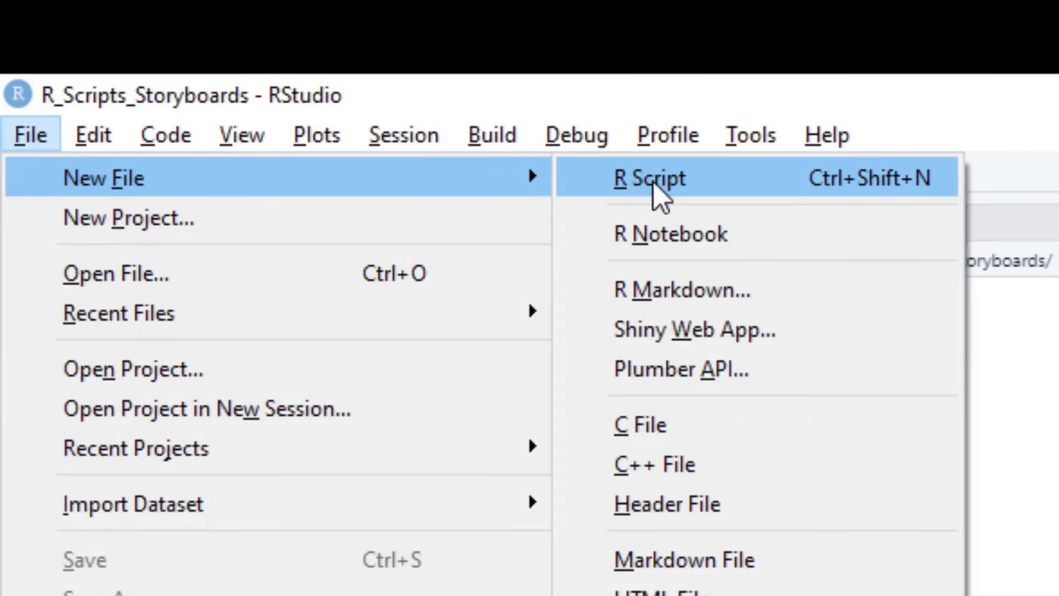
{"action": "left_click", "coordinate": [649, 177]}
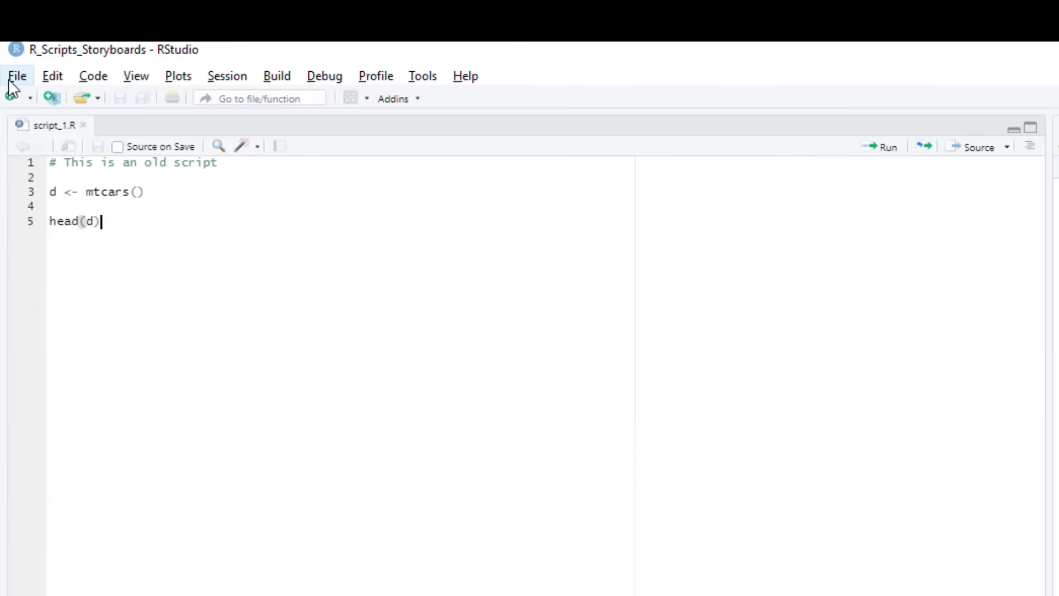
Create an untitled script with x <- 1:100 and y <- cumsum(x), then begin saving it
{"action": "left_click", "coordinate": [17, 75]}
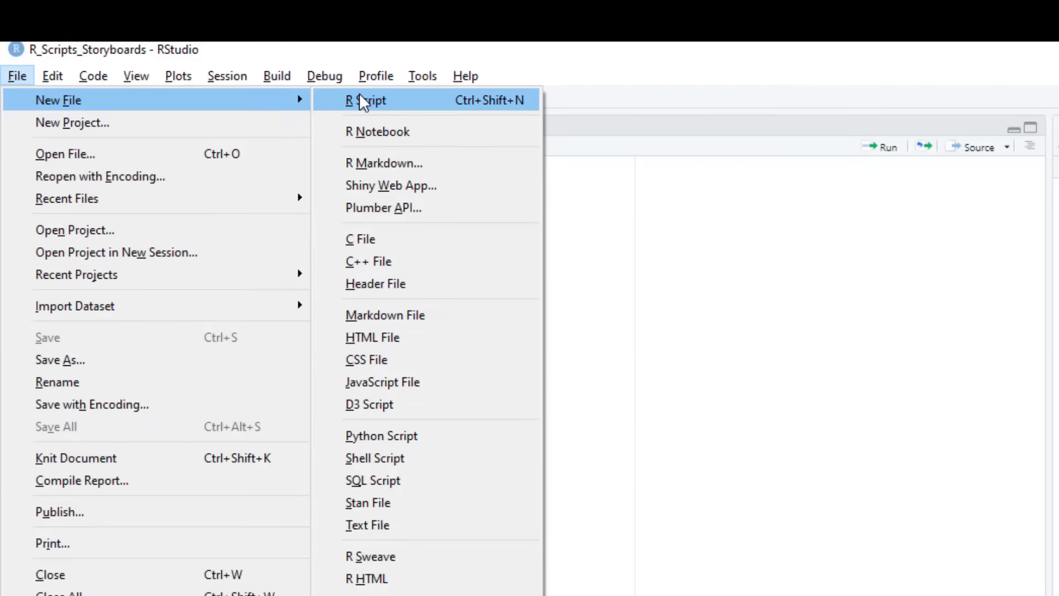
{"action": "mouse_move", "coordinate": [370, 96]}
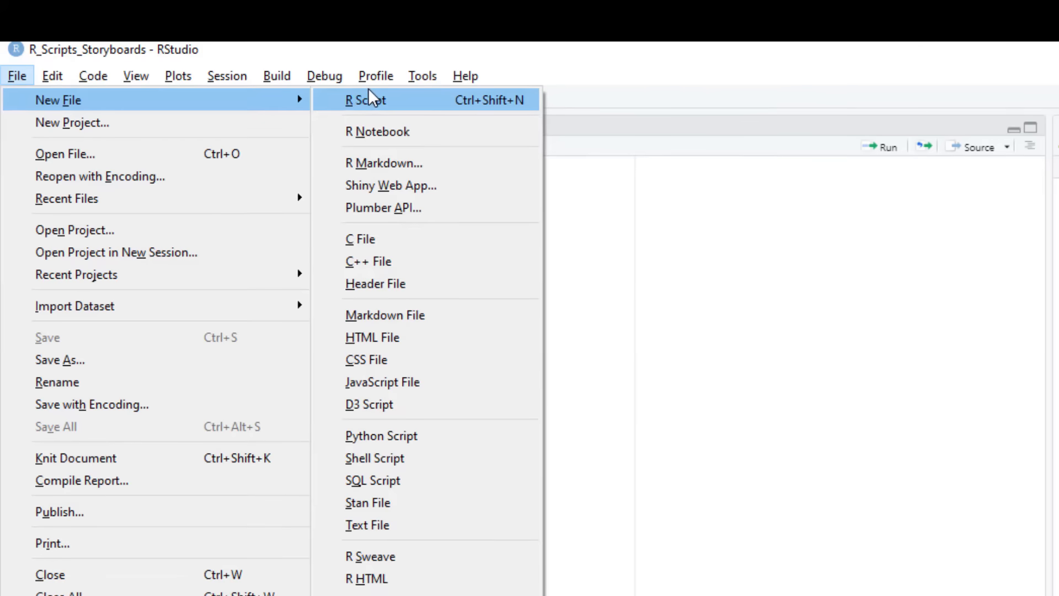
{"action": "left_click", "coordinate": [365, 100]}
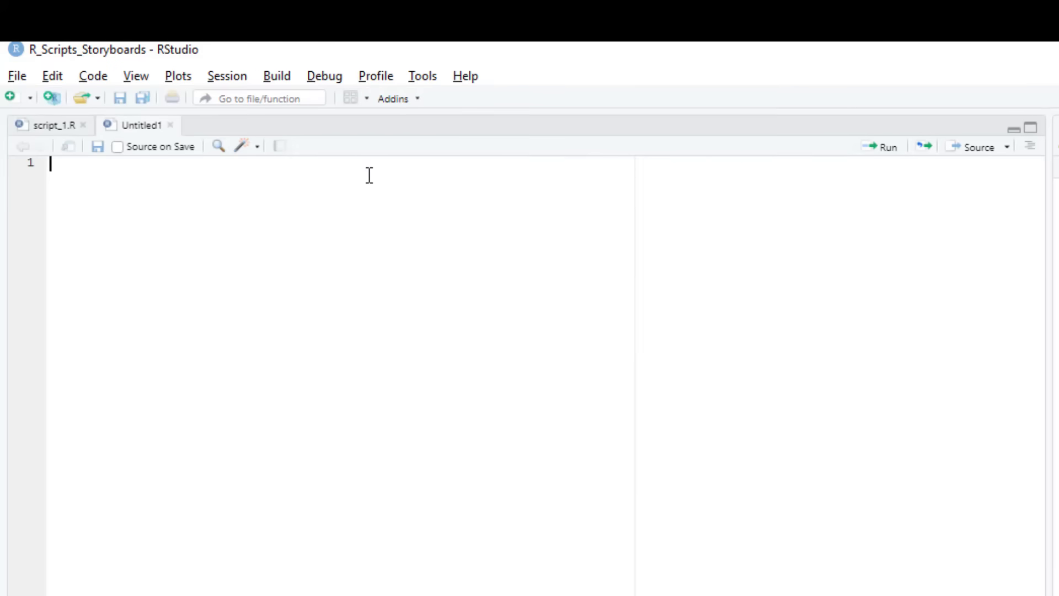
{"action": "type", "text": "x <- 1:"}
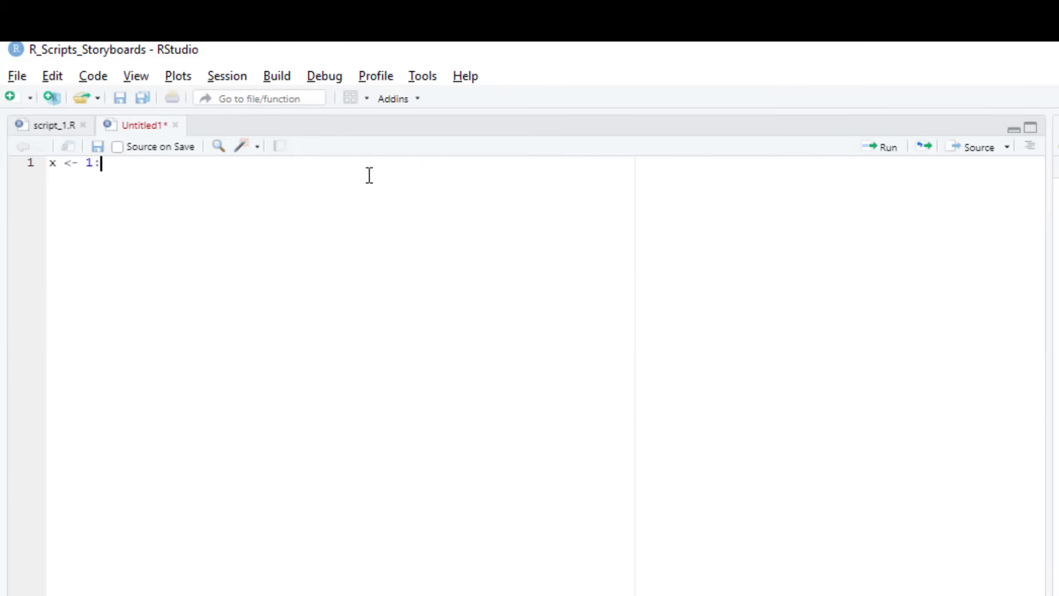
{"action": "type", "text": "100"}
{"action": "type", "text": "y <-"}
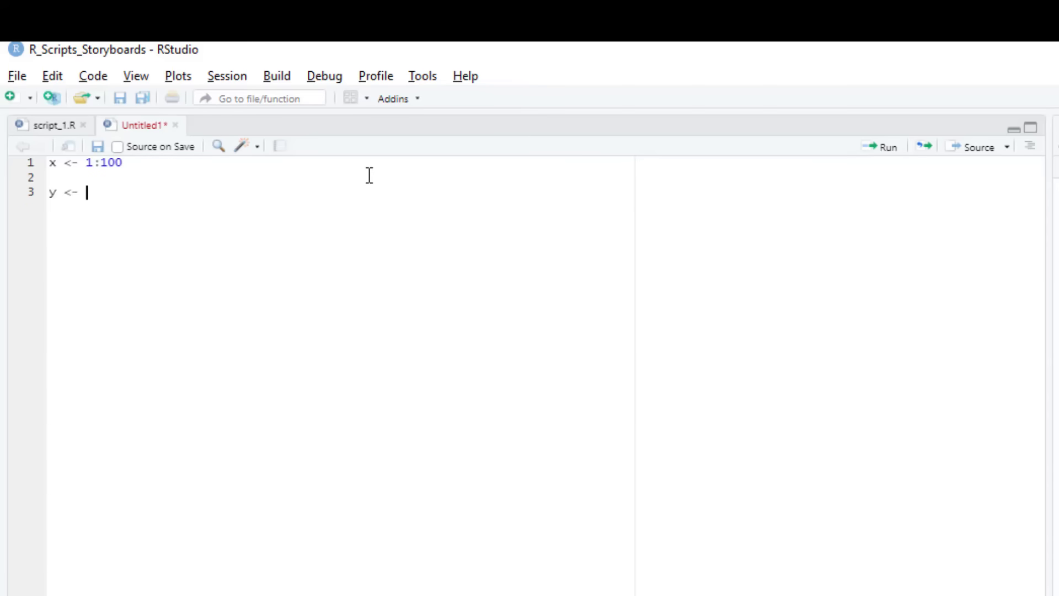
{"action": "type", "text": "cumsum(x)"}
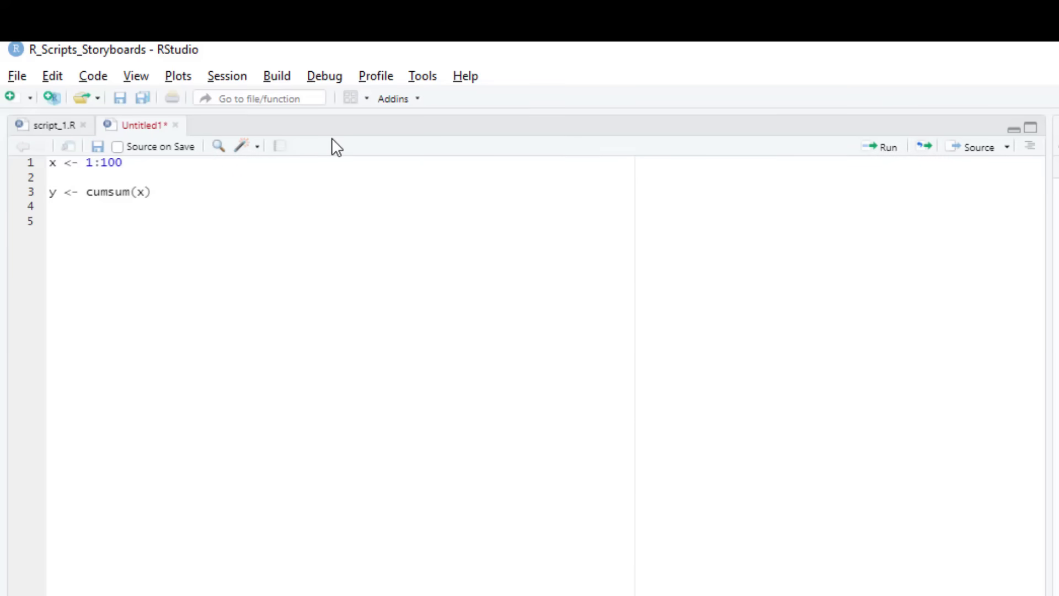
{"action": "left_click", "coordinate": [16, 75]}
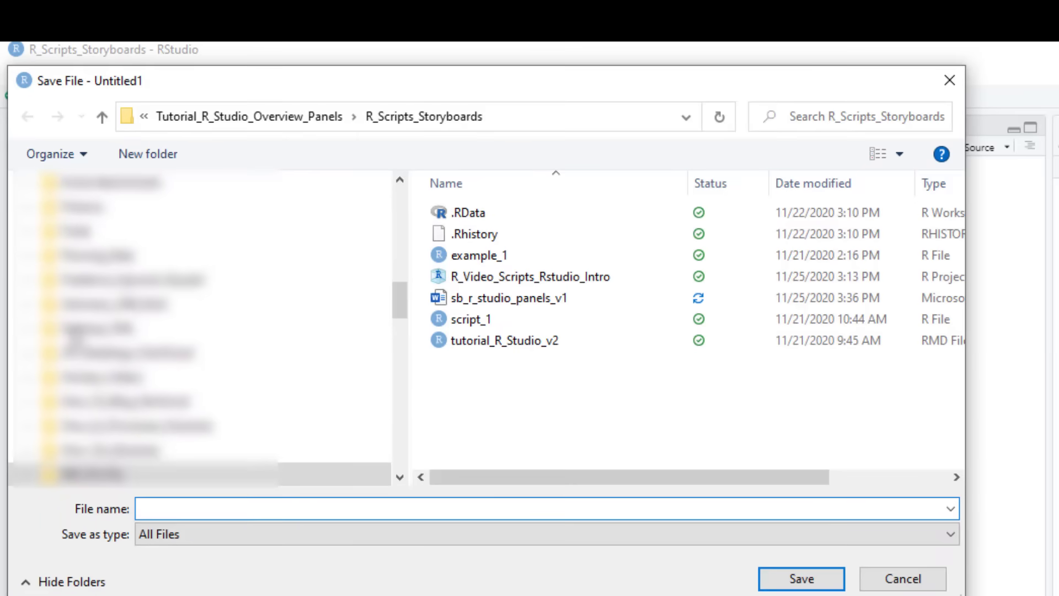
Save the script as example1.R in the R_Scripts_Storyboards folder
{"action": "type", "text": "example1"}
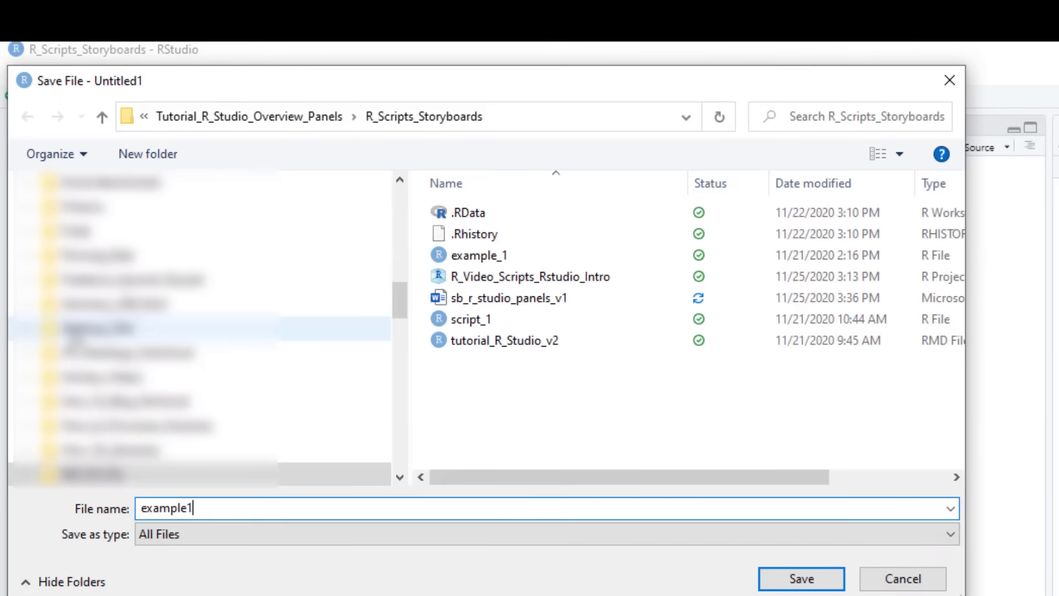
{"action": "left_click", "coordinate": [800, 578]}
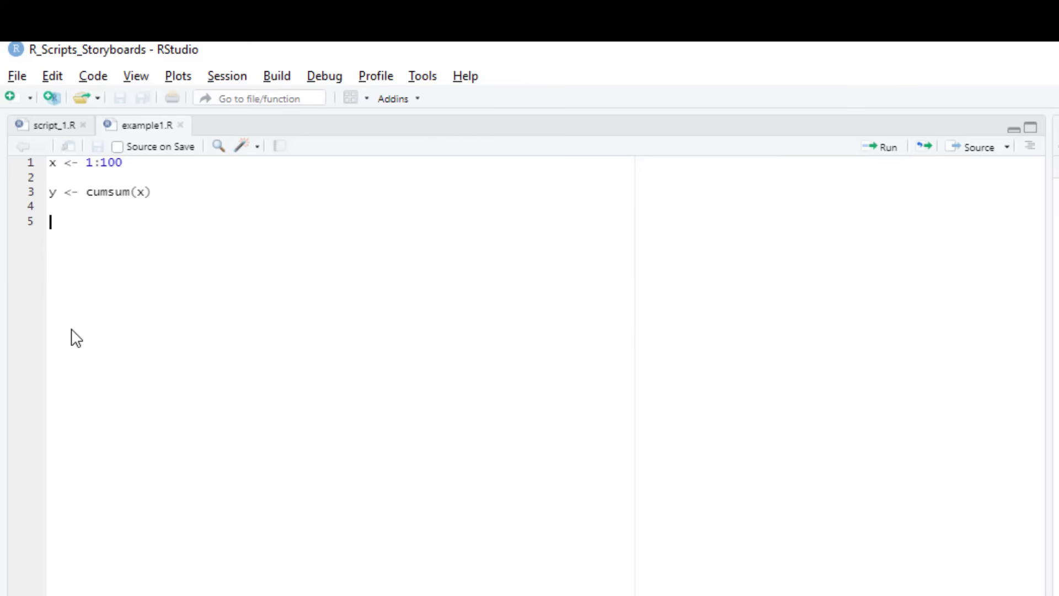
{"action": "mouse_move", "coordinate": [114, 288]}
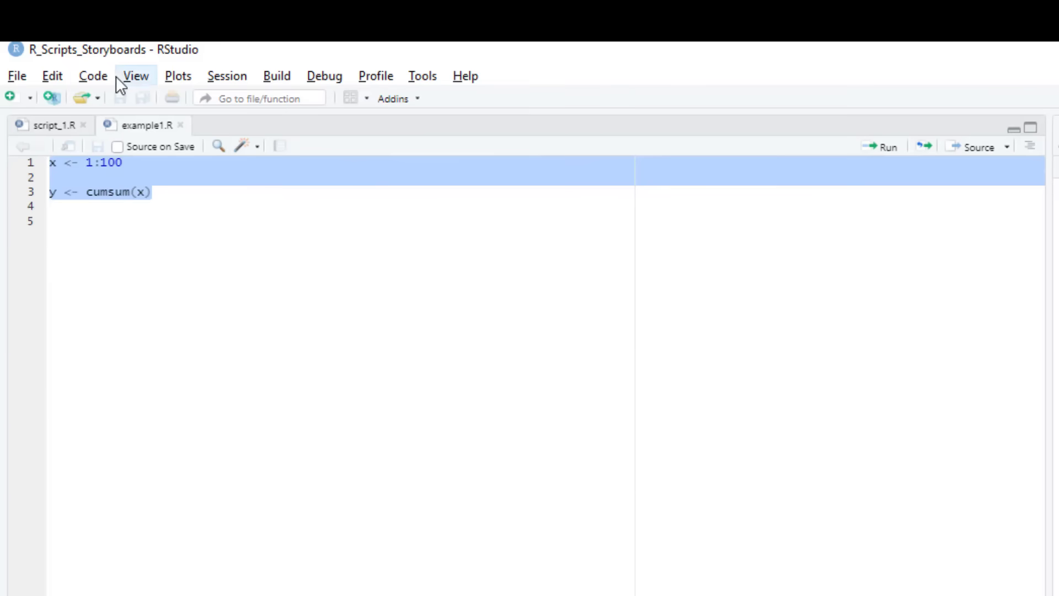
Run the selected lines x <- 1:100 and y <- cumsum(x) via Code > Run Selected Line(s)
{"action": "left_click", "coordinate": [93, 76]}
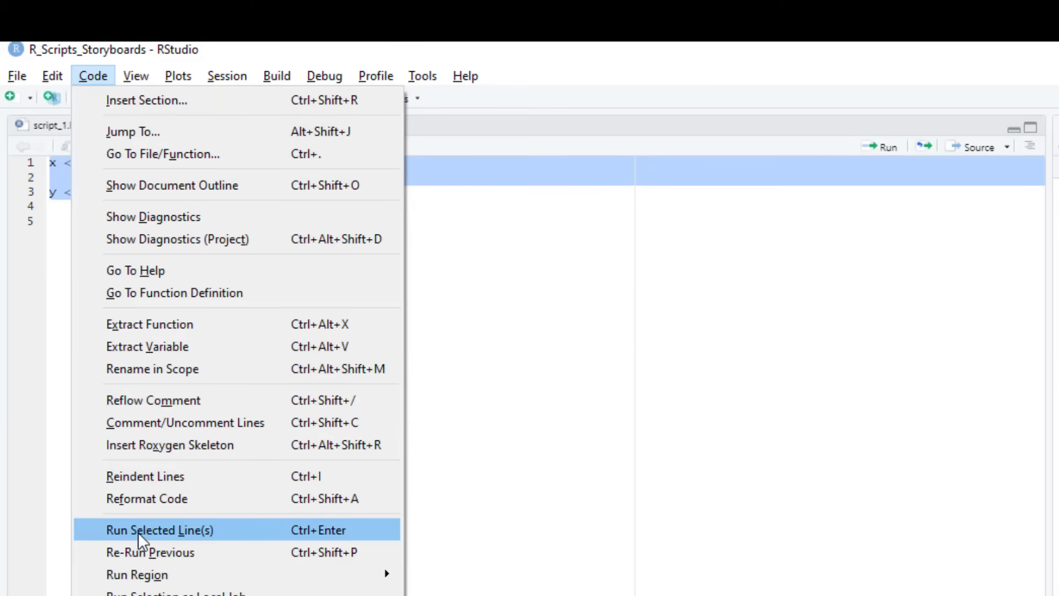
{"action": "left_click", "coordinate": [160, 529]}
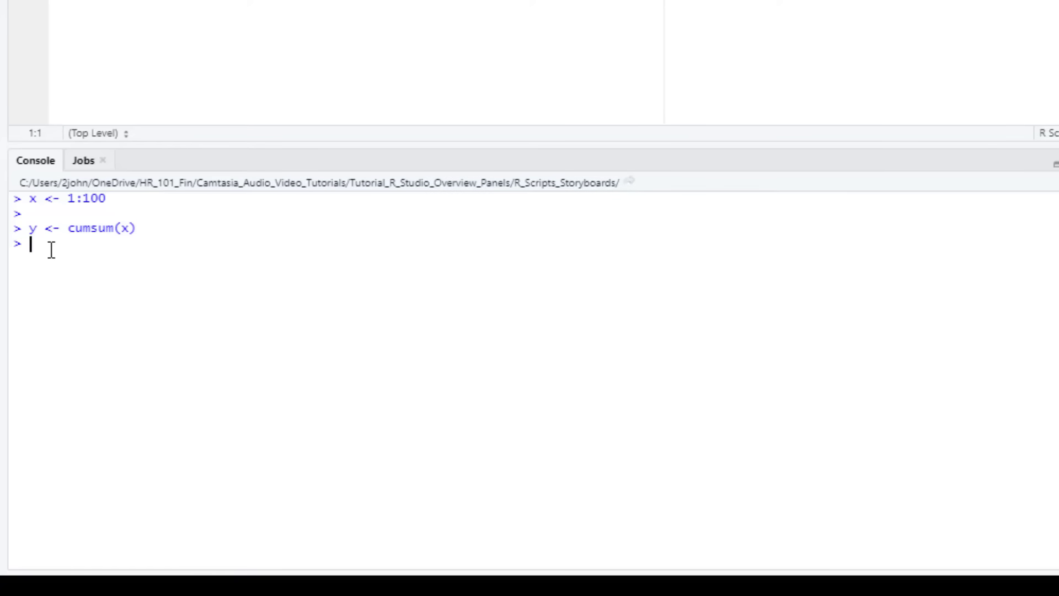
Show head(y) in the console (1 3 6 10 15 21) and assign z <- median(y)
{"action": "type", "text": "head(y)"}
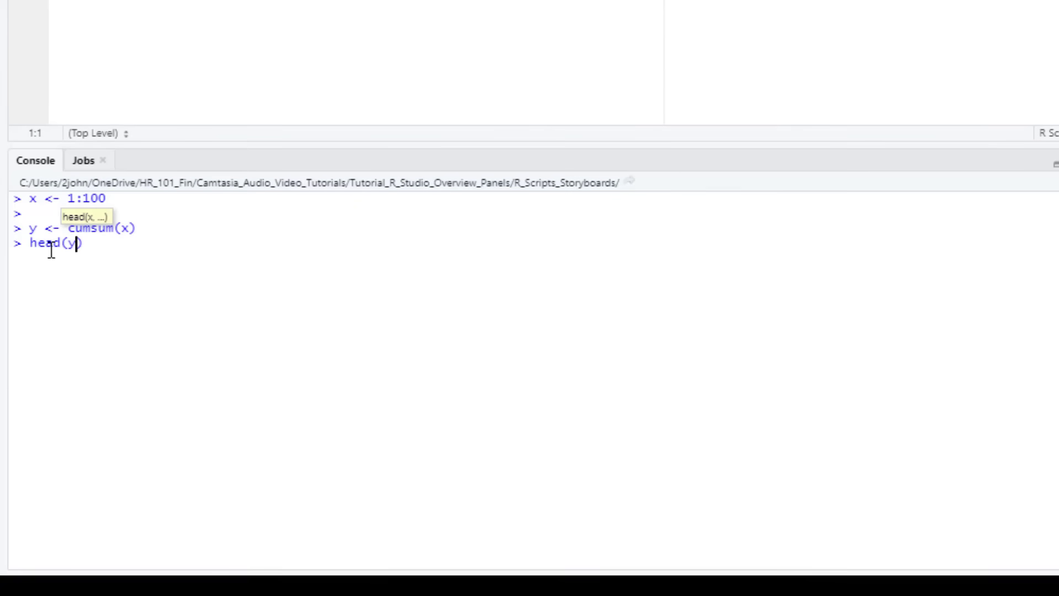
{"action": "key", "text": "Return"}
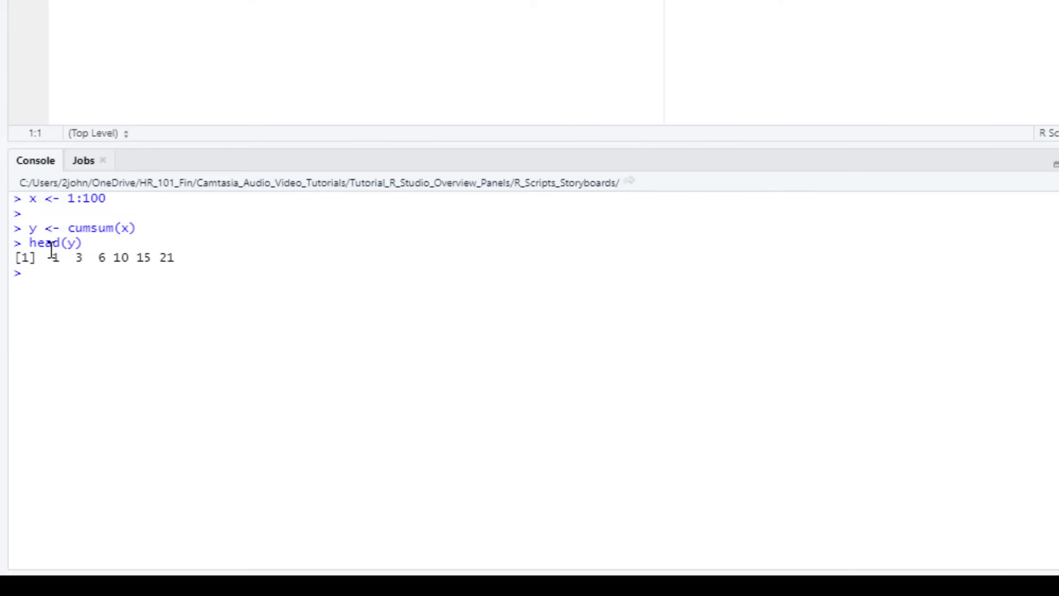
{"action": "type", "text": "z"}
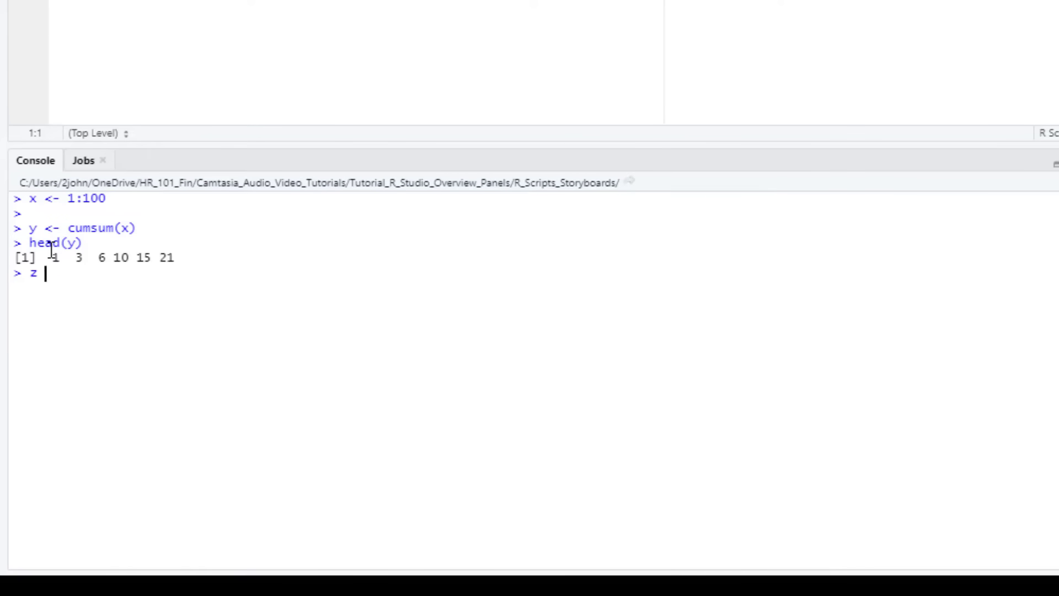
{"action": "type", "text": "<- median("}
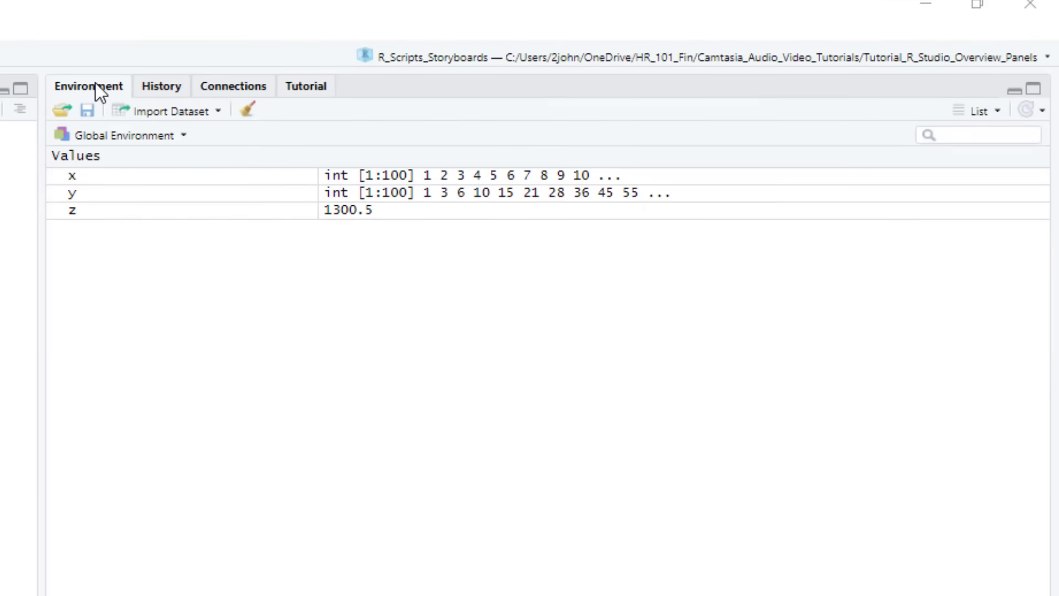
{"action": "mouse_move", "coordinate": [84, 179]}
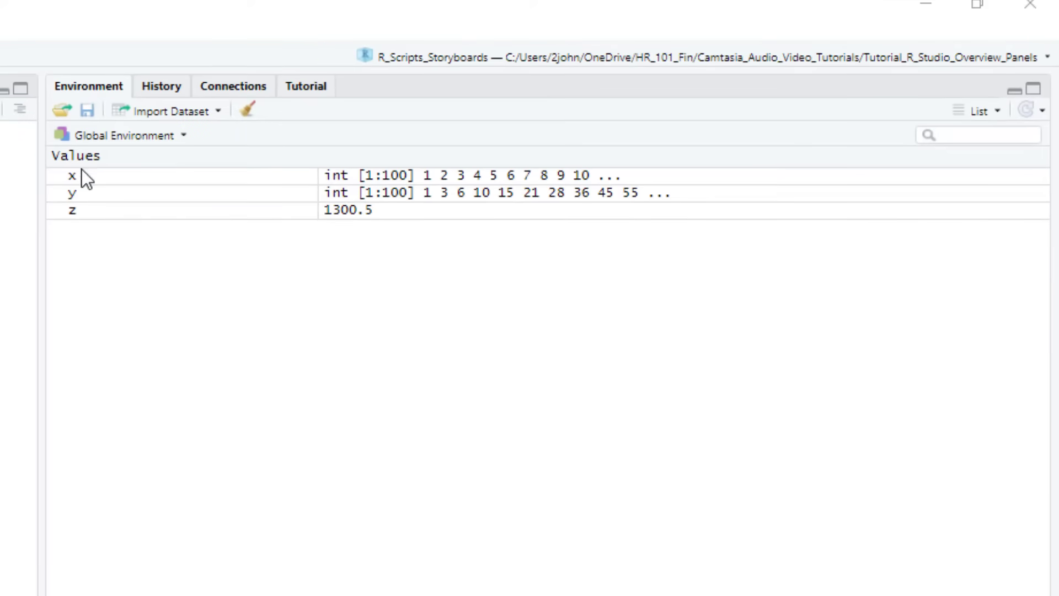
{"action": "mouse_move", "coordinate": [126, 212]}
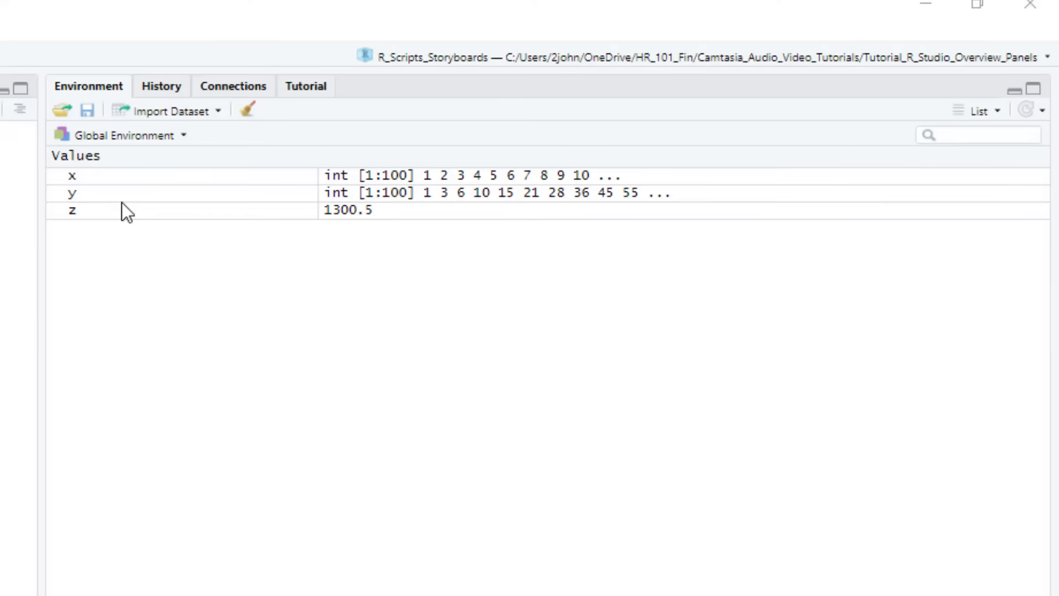
{"action": "mouse_move", "coordinate": [415, 203]}
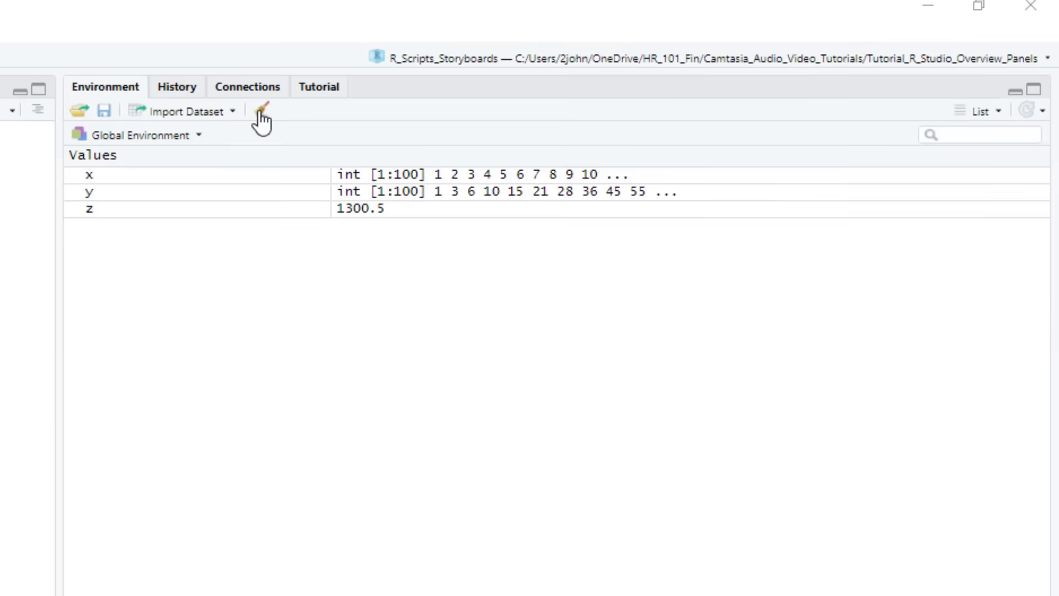
Clear all objects x, y and z from the global environment with the broom and confirm
{"action": "left_click", "coordinate": [262, 112]}
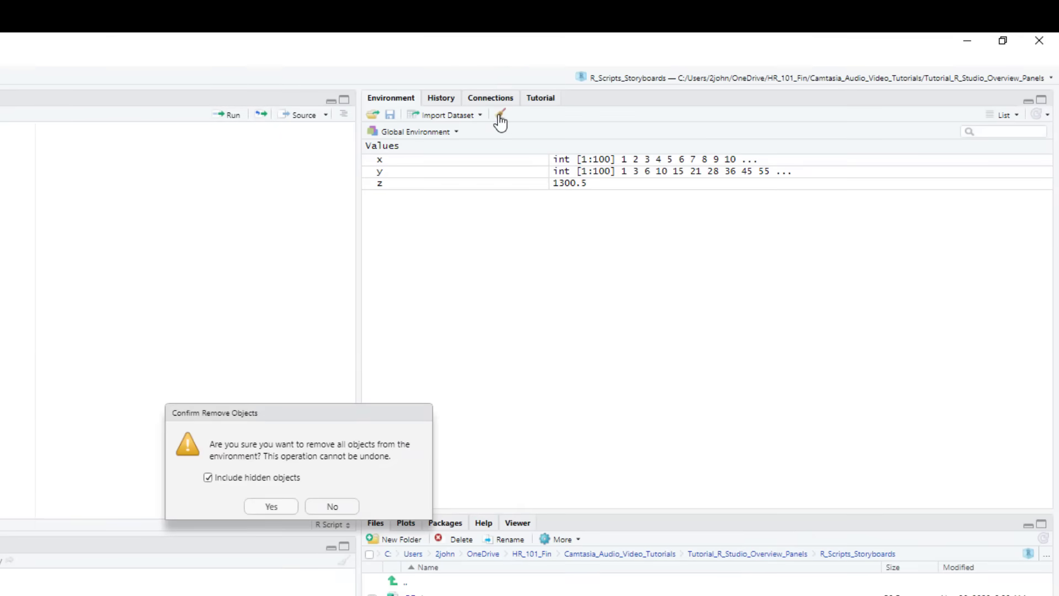
{"action": "mouse_move", "coordinate": [270, 506]}
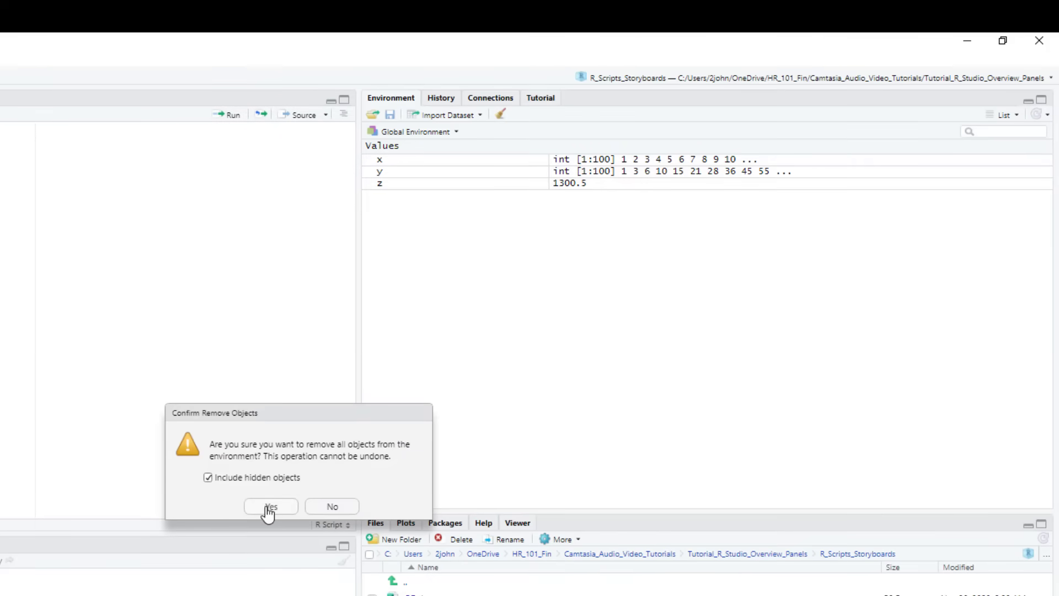
{"action": "left_click", "coordinate": [270, 507]}
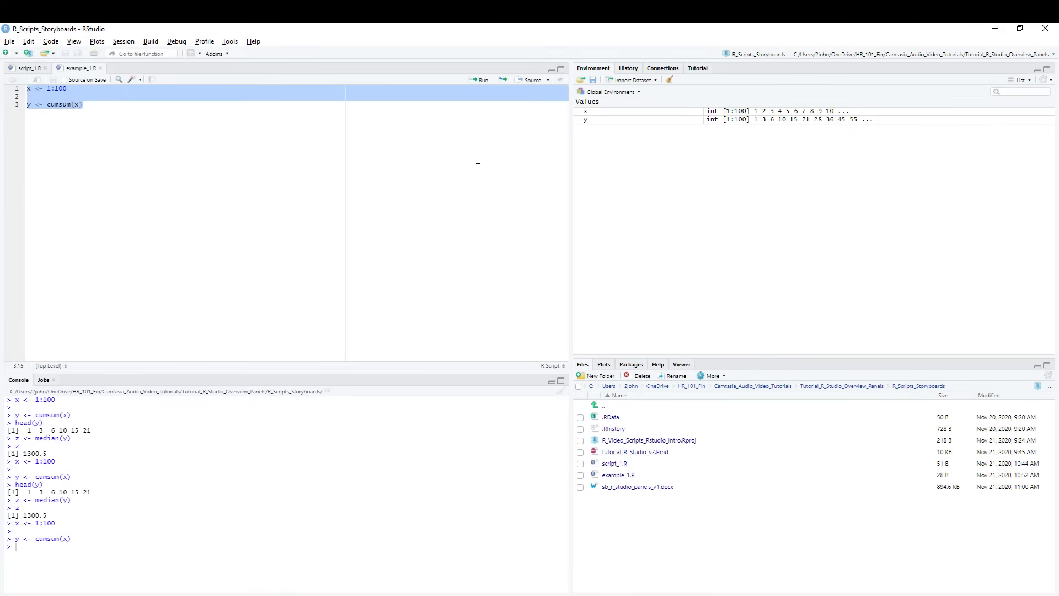
{"action": "mouse_move", "coordinate": [686, 121]}
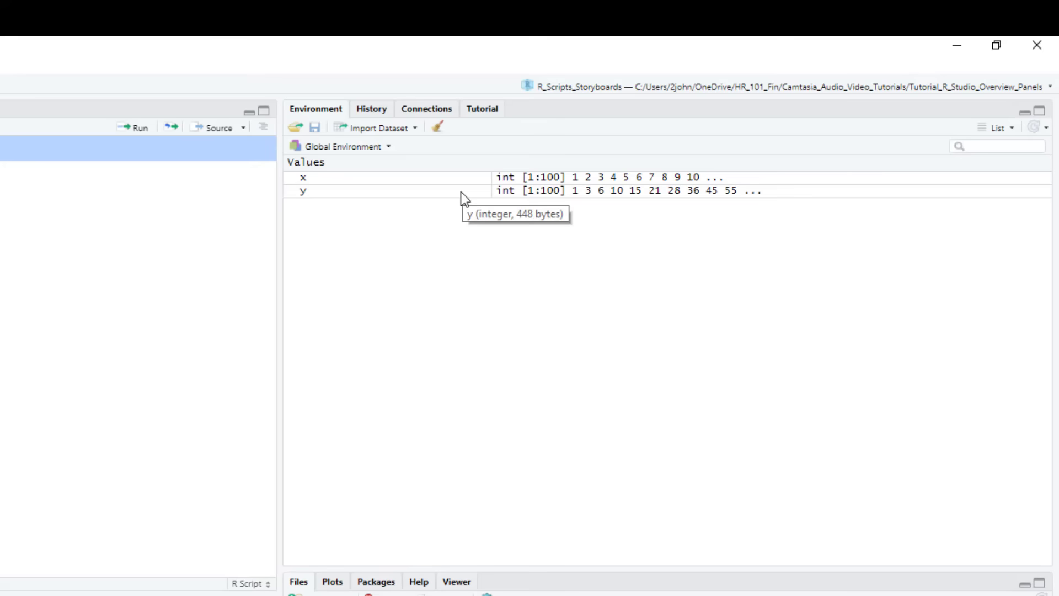
{"action": "mouse_move", "coordinate": [367, 146]}
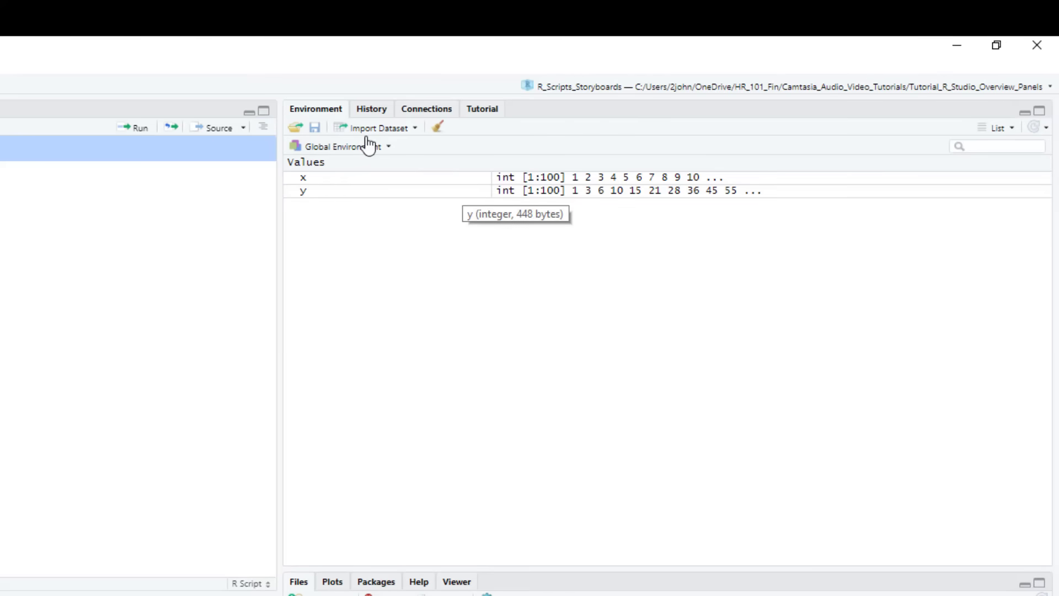
{"action": "left_click", "coordinate": [377, 127]}
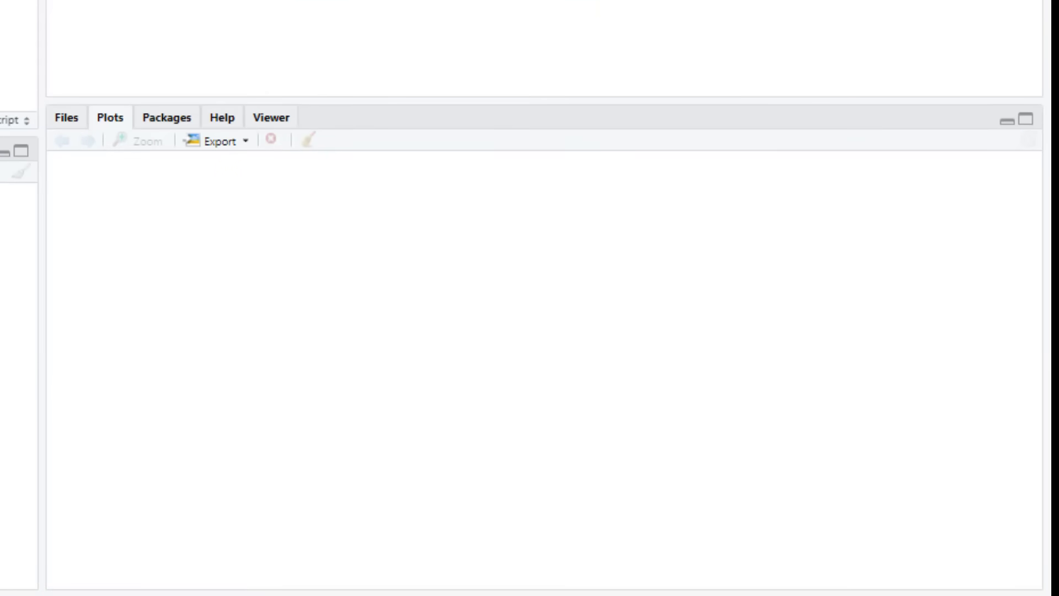
{"action": "mouse_move", "coordinate": [99, 132]}
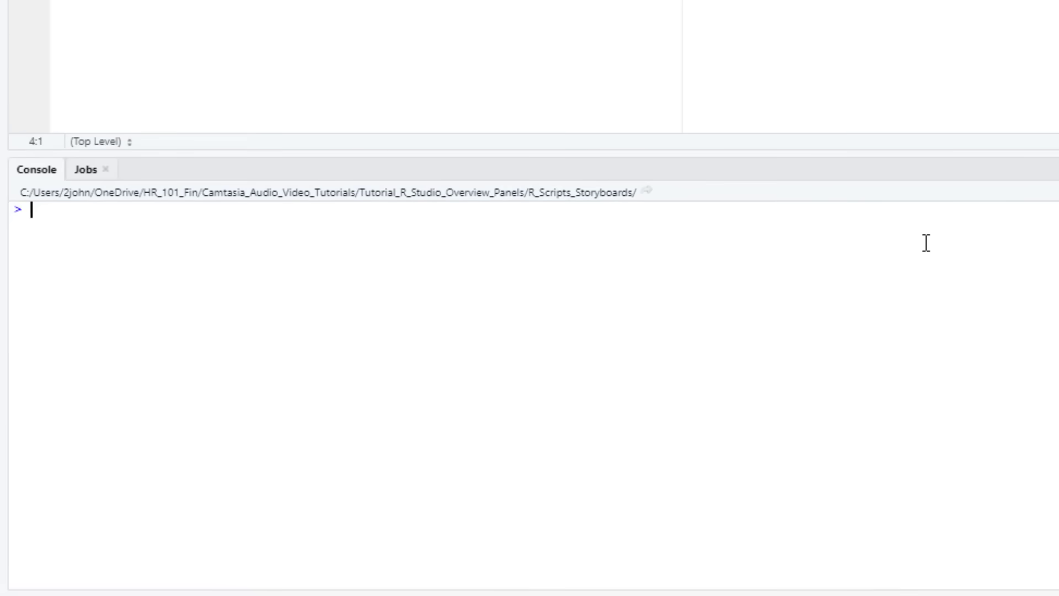
Plot y and then x from the console and step back to the y plot
{"action": "type", "text": "plot(y"}
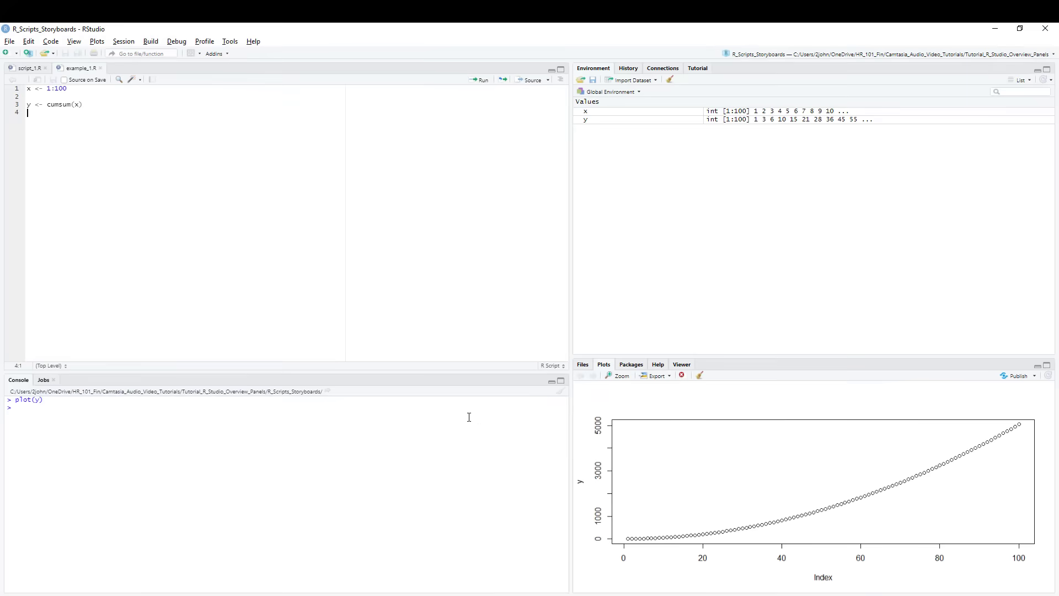
{"action": "type", "text": "plot(x)"}
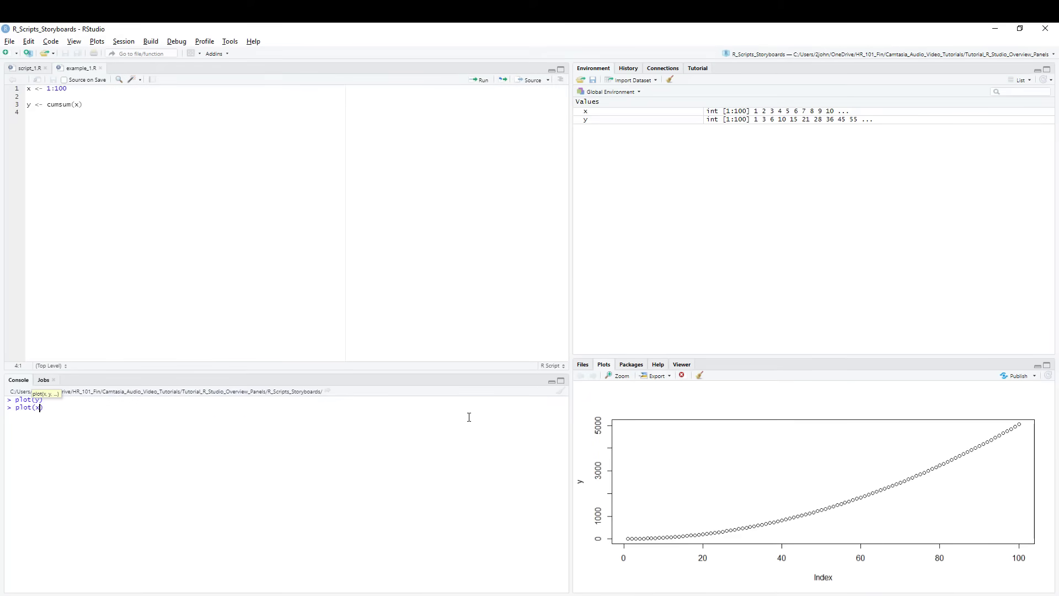
{"action": "key", "text": "Return"}
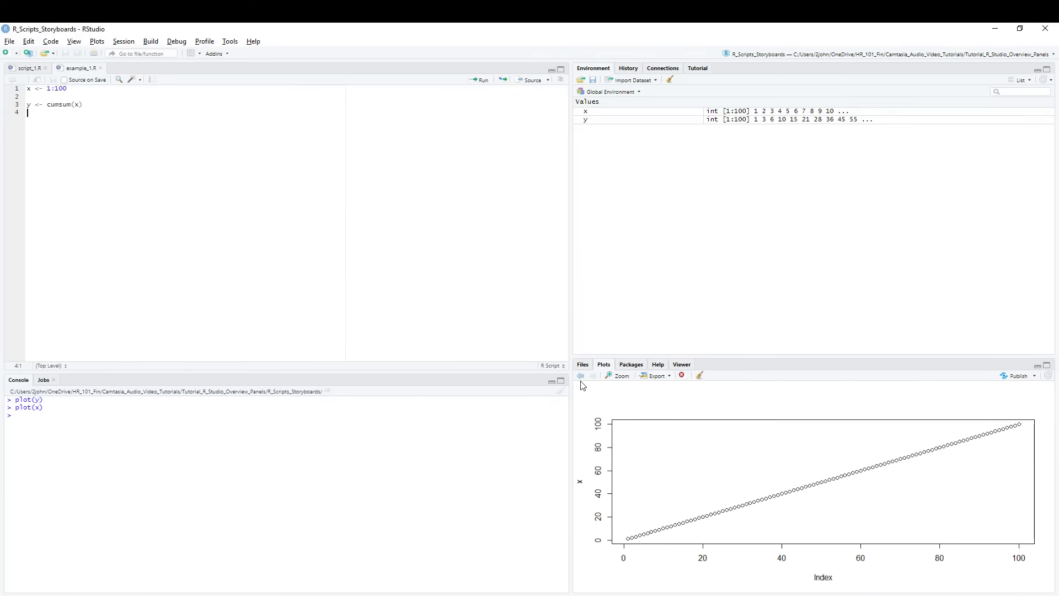
{"action": "left_click", "coordinate": [580, 375]}
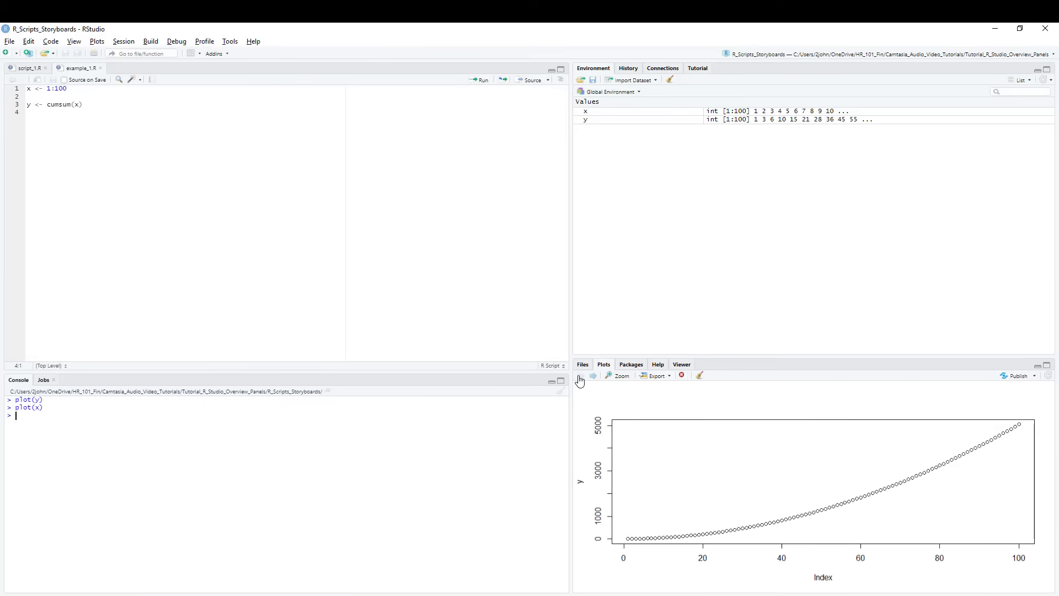
{"action": "mouse_move", "coordinate": [647, 385]}
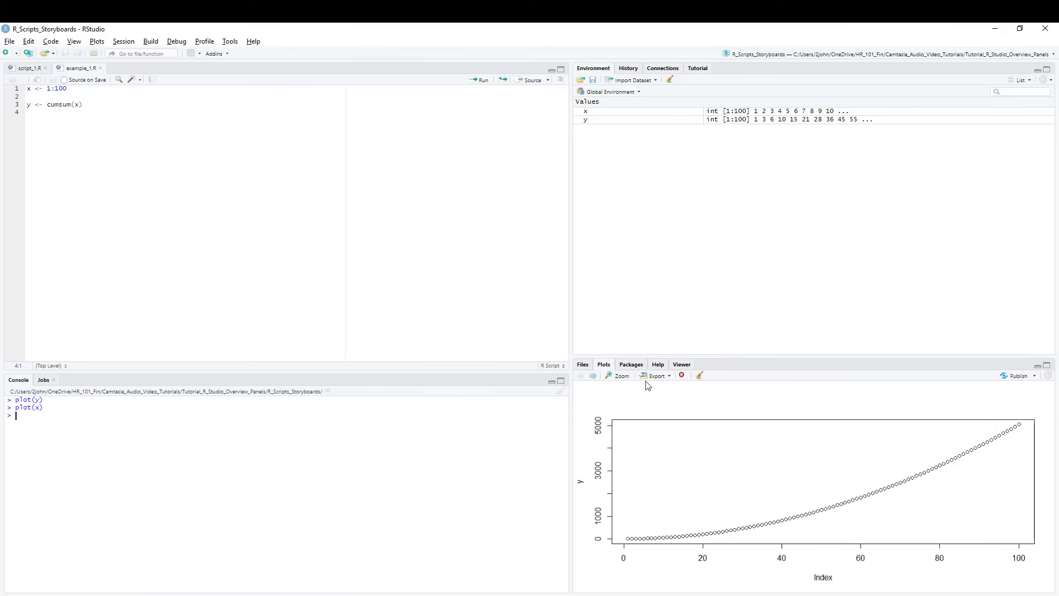
Clear the plot history, then add plot(y) to example1.R
{"action": "left_click", "coordinate": [680, 375]}
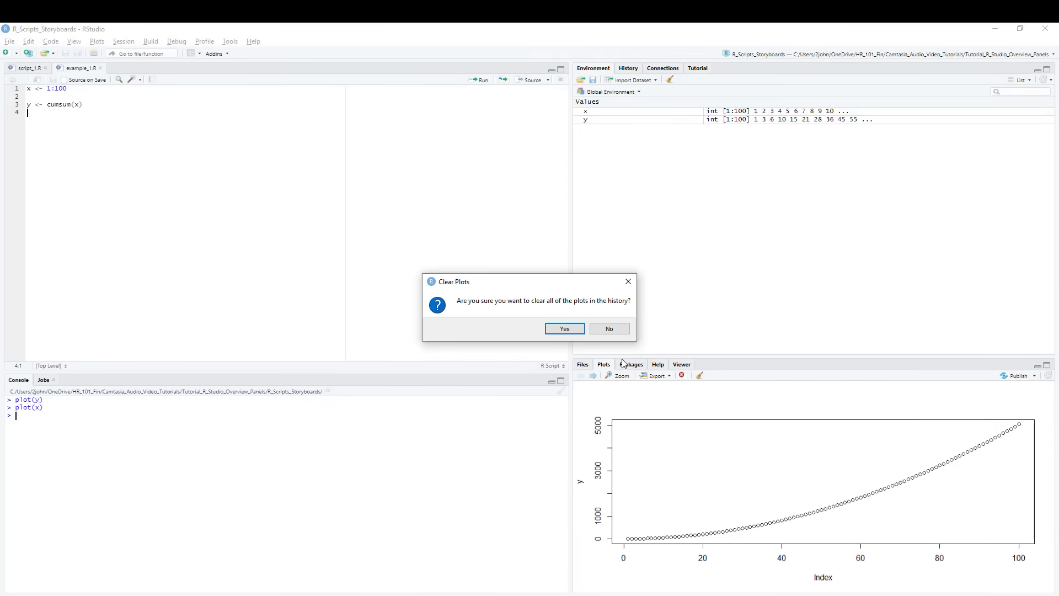
{"action": "left_click", "coordinate": [563, 328]}
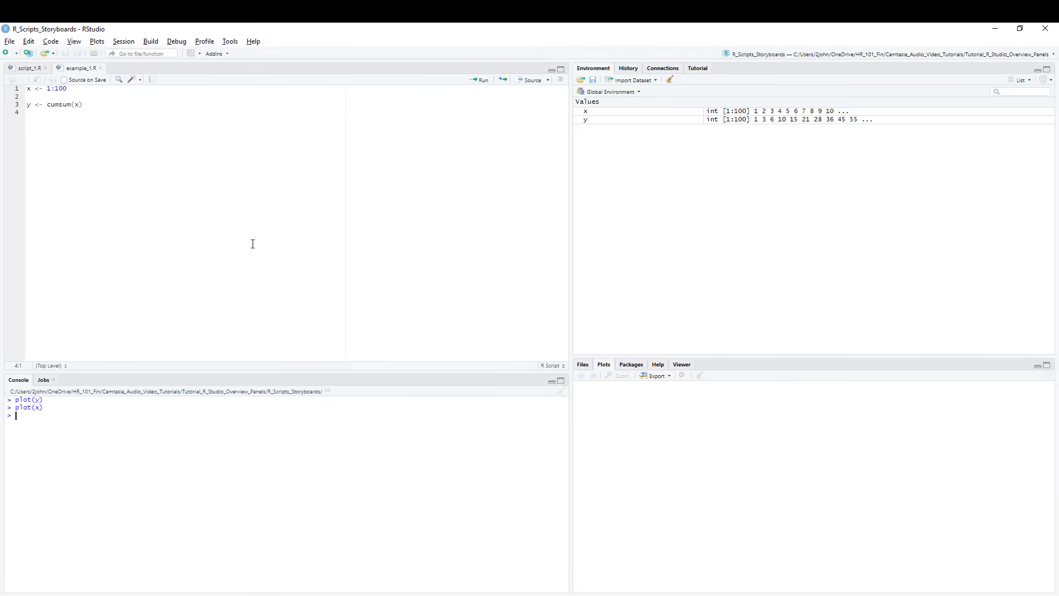
{"action": "type", "text": "plot(y)"}
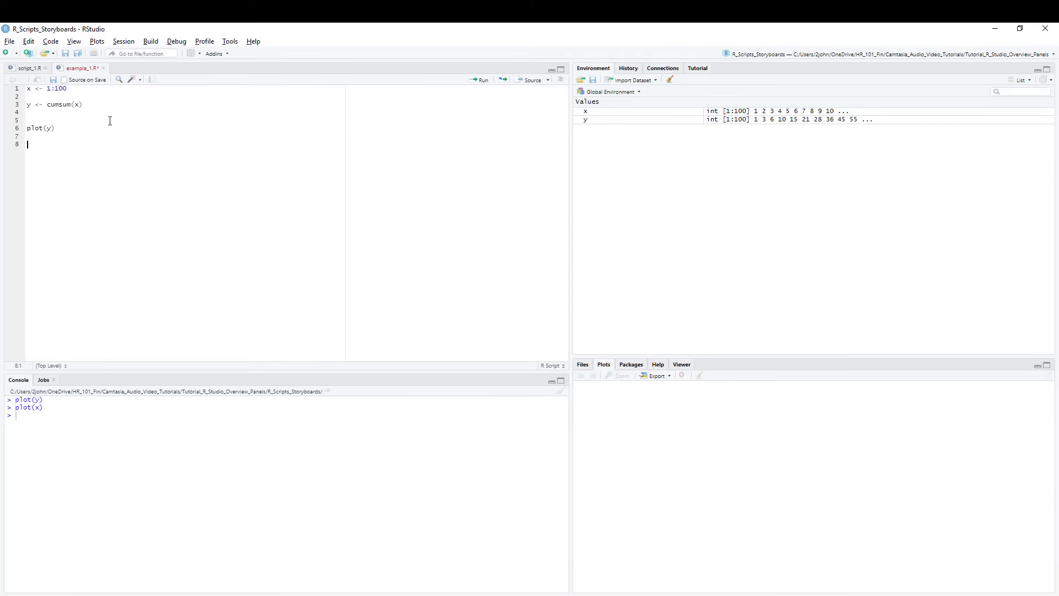
Run the script's plot(y) and plot(x) lines and show the y curve again
{"action": "left_click_drag", "start_coordinate": [27, 144], "coordinate": [27, 120]}
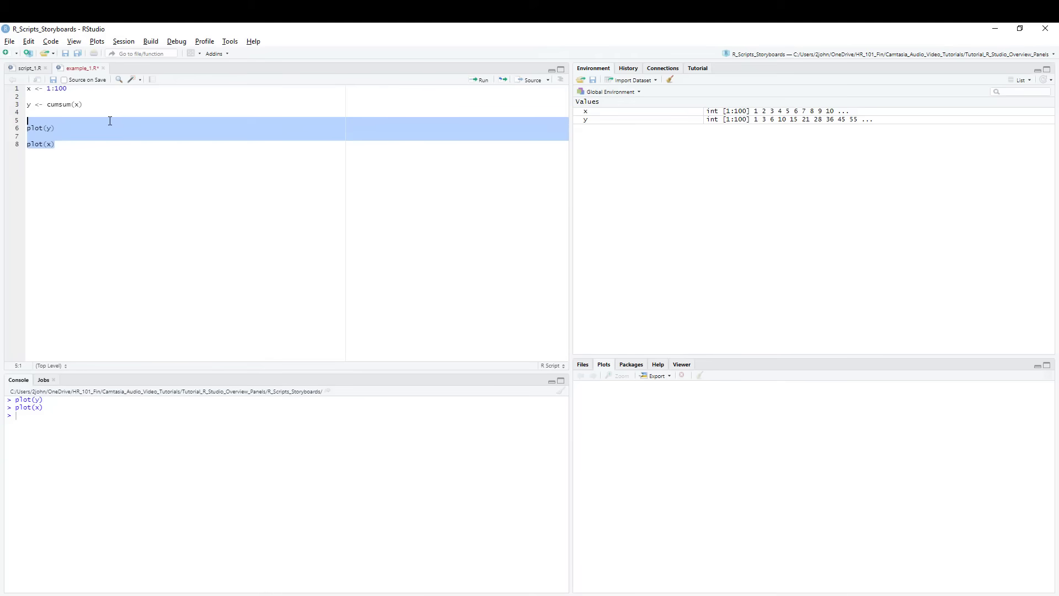
{"action": "left_click", "coordinate": [480, 79]}
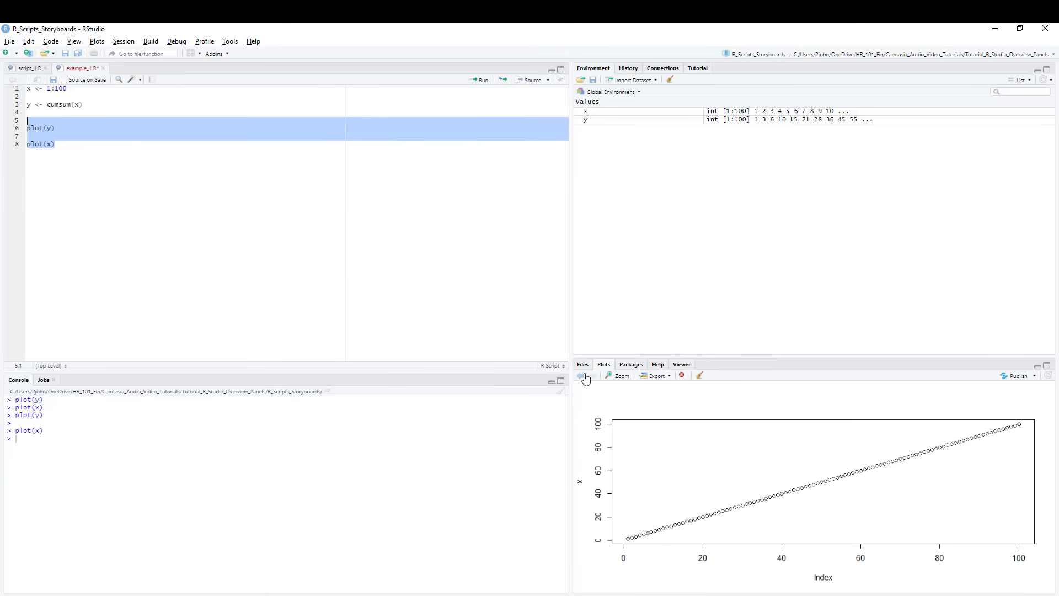
{"action": "left_click", "coordinate": [581, 375]}
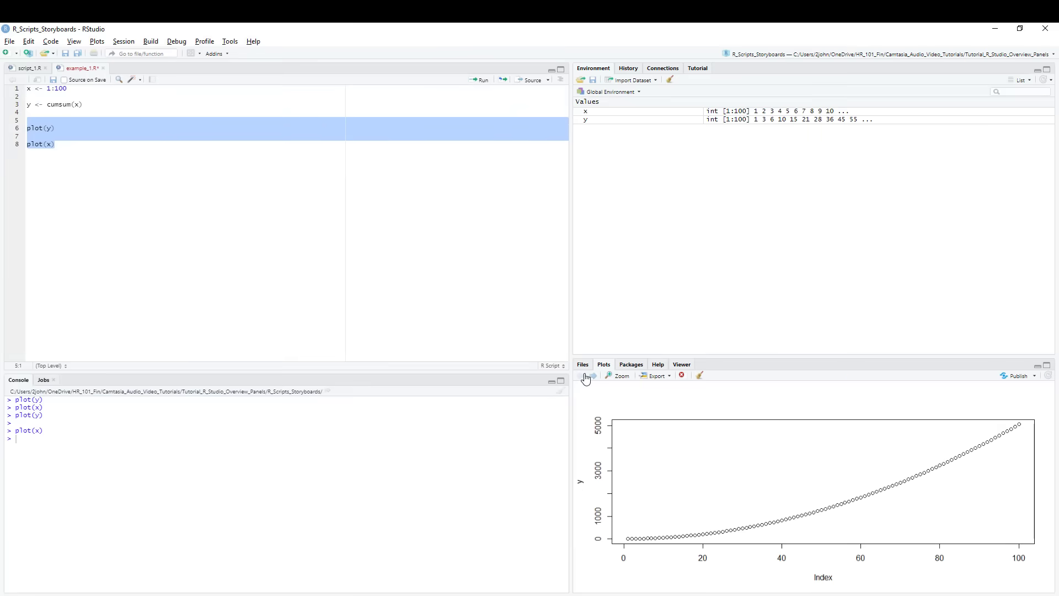
View the ?print help page (Print Values) and scroll through it
{"action": "type", "text": "?print"}
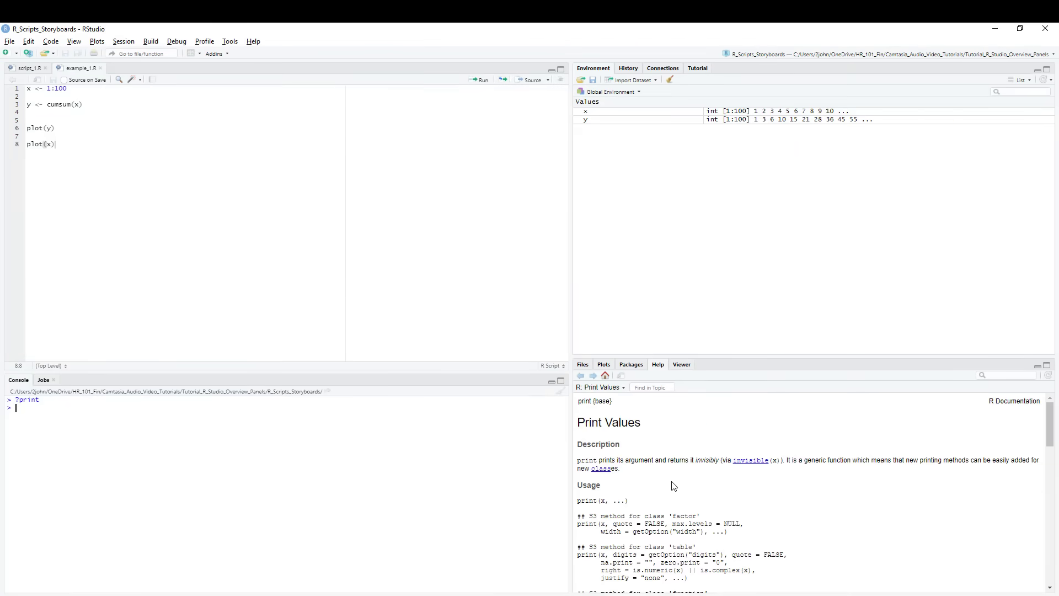
{"action": "scroll", "scroll_direction": "down", "scroll_amount": 3}
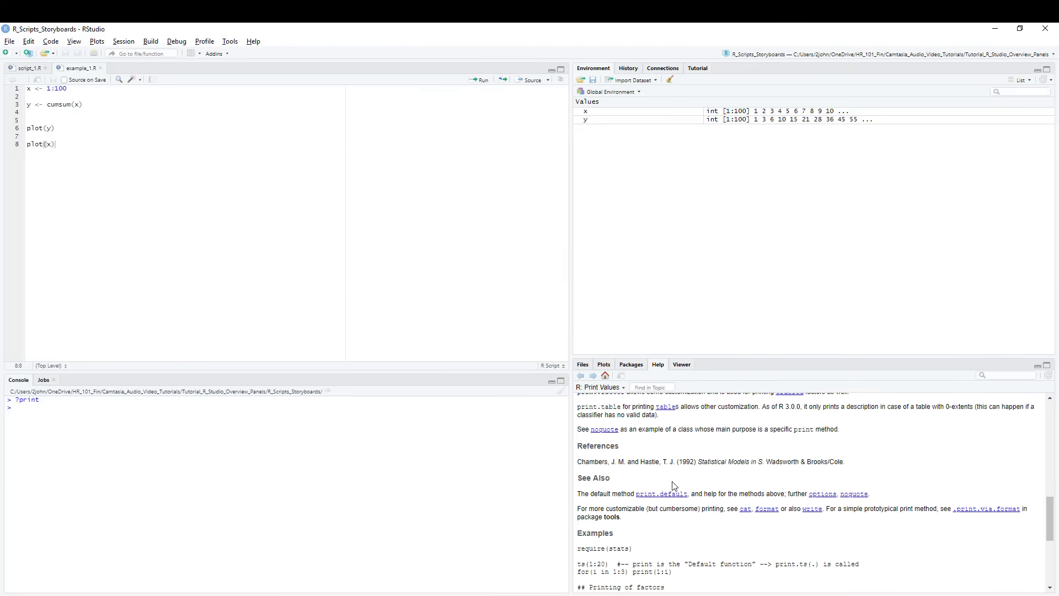
{"action": "left_click", "coordinate": [630, 364]}
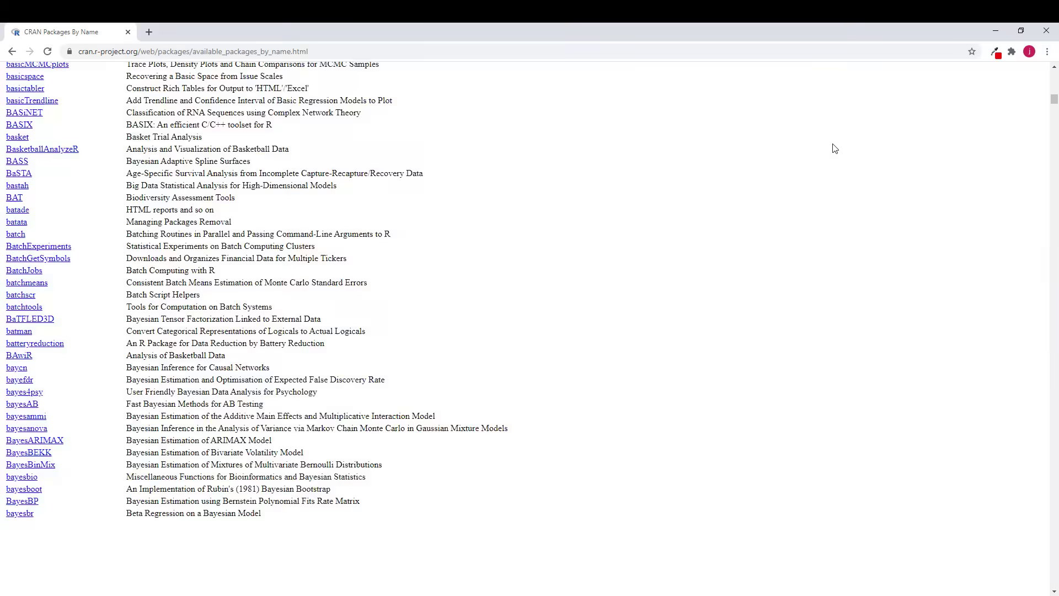
Scroll through CRAN's alphabetical Available Packages By Name list
{"action": "scroll", "scroll_direction": "down", "scroll_amount": 3}
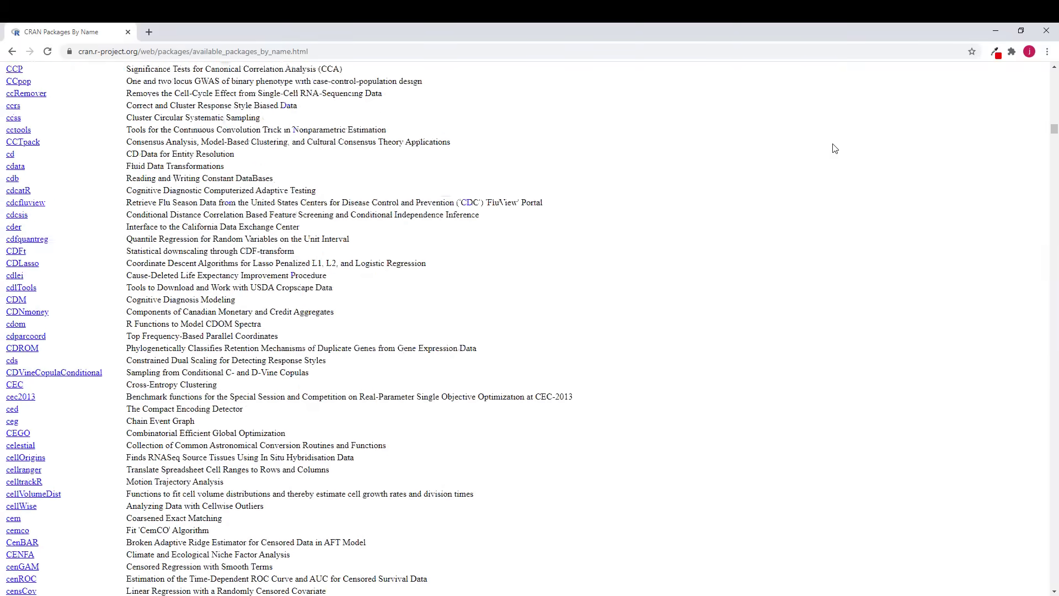
{"action": "scroll", "scroll_direction": "down", "scroll_amount": 3}
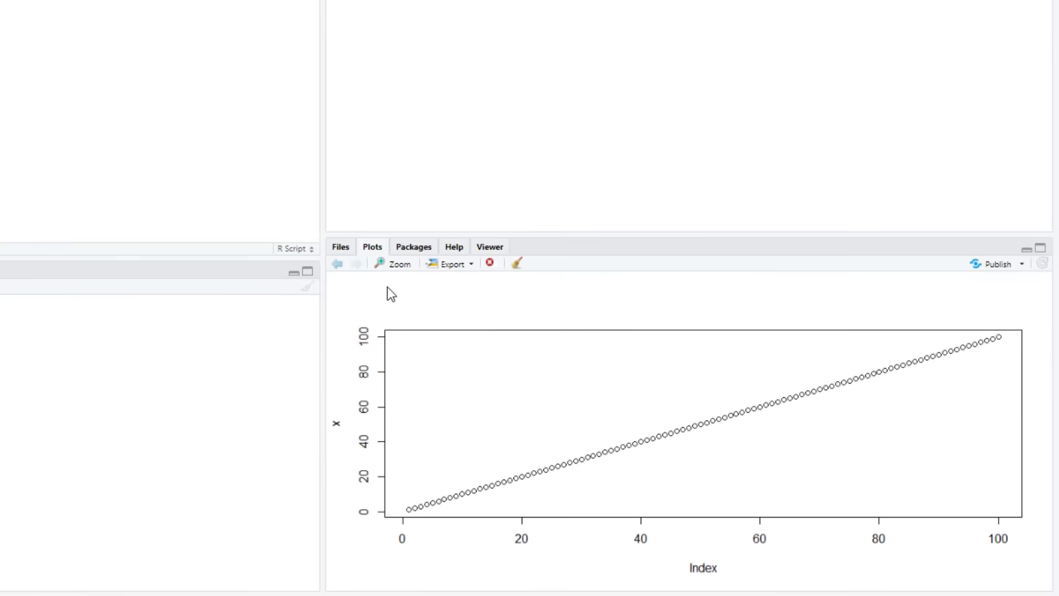
Install the 'psych' package from CRAN via the Packages pane's Install dialog
{"action": "left_click", "coordinate": [412, 246]}
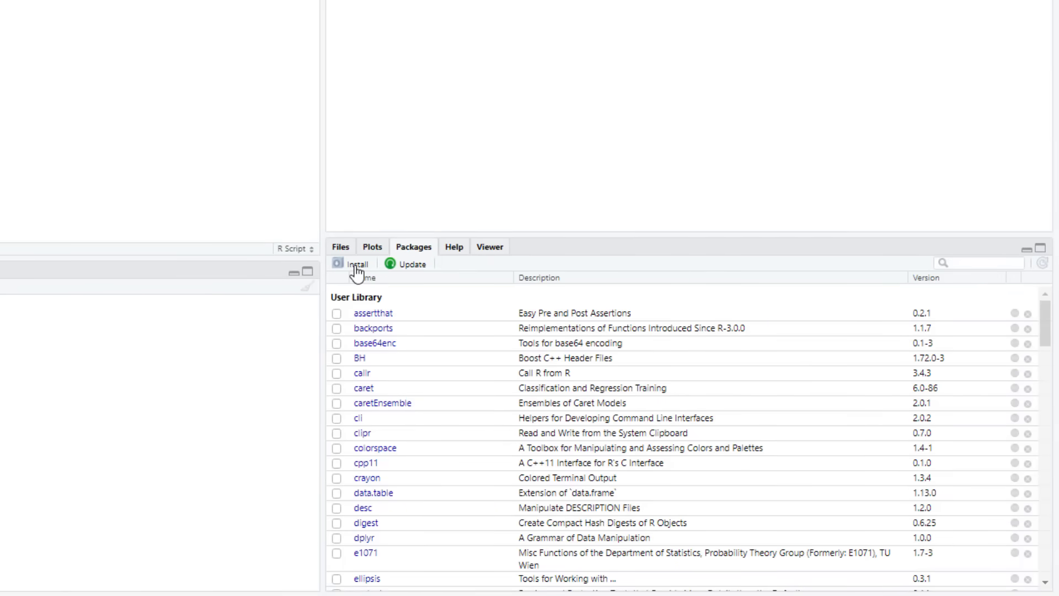
{"action": "left_click", "coordinate": [354, 264]}
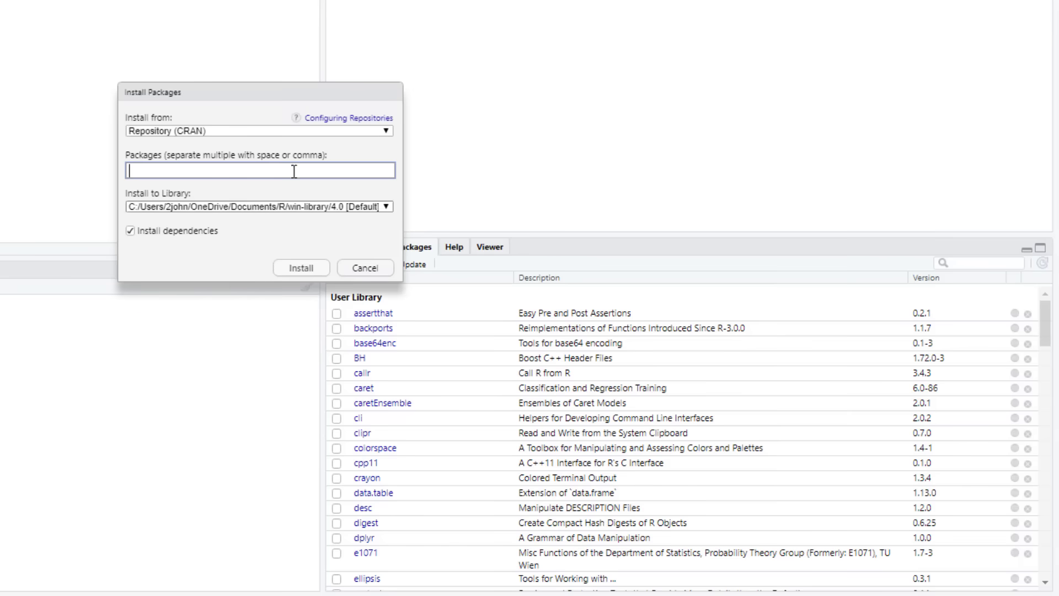
{"action": "type", "text": "psych"}
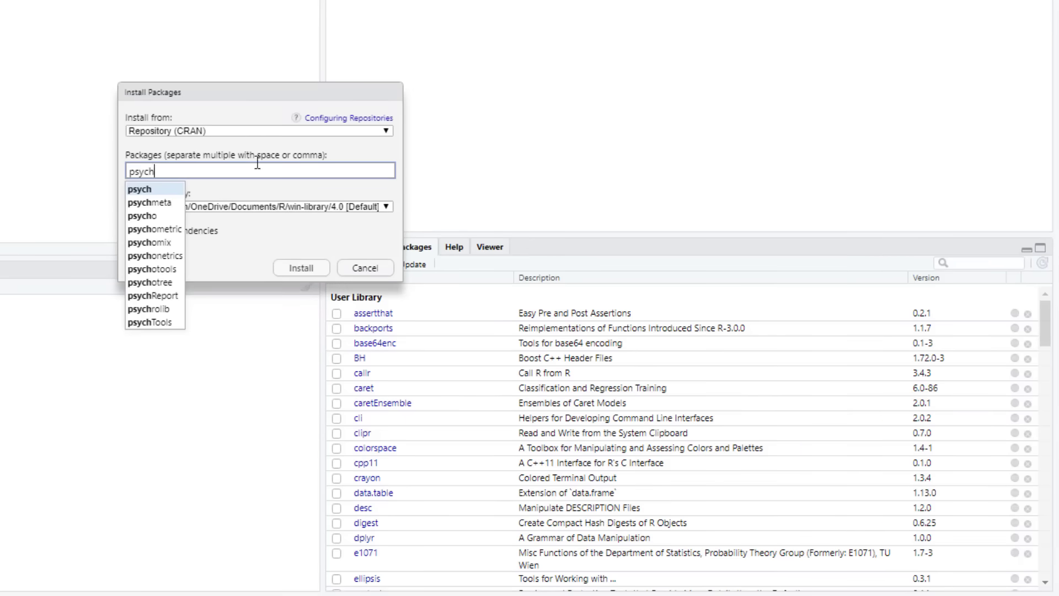
{"action": "left_click", "coordinate": [364, 267]}
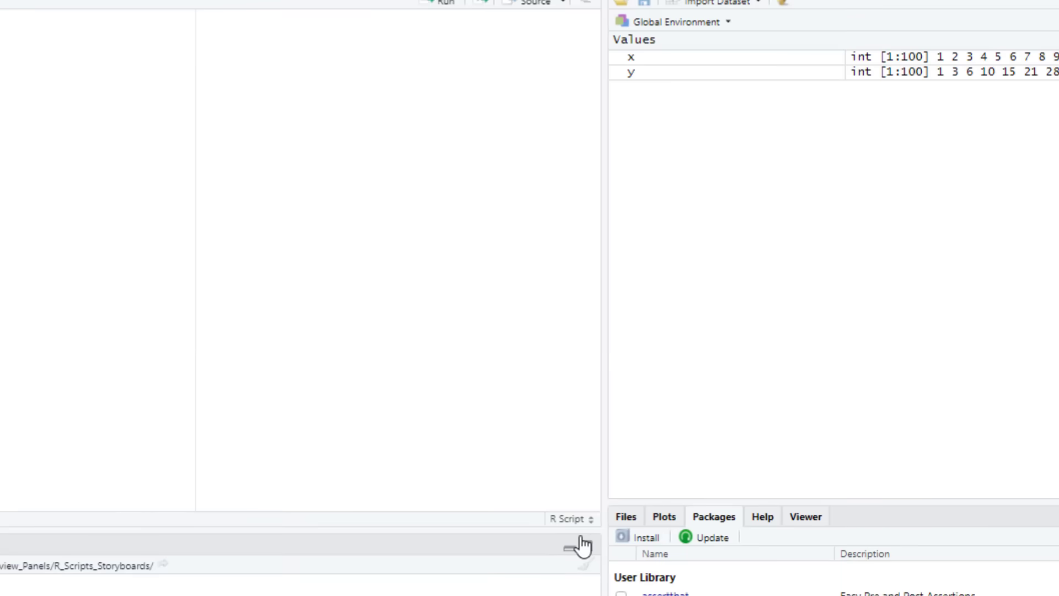